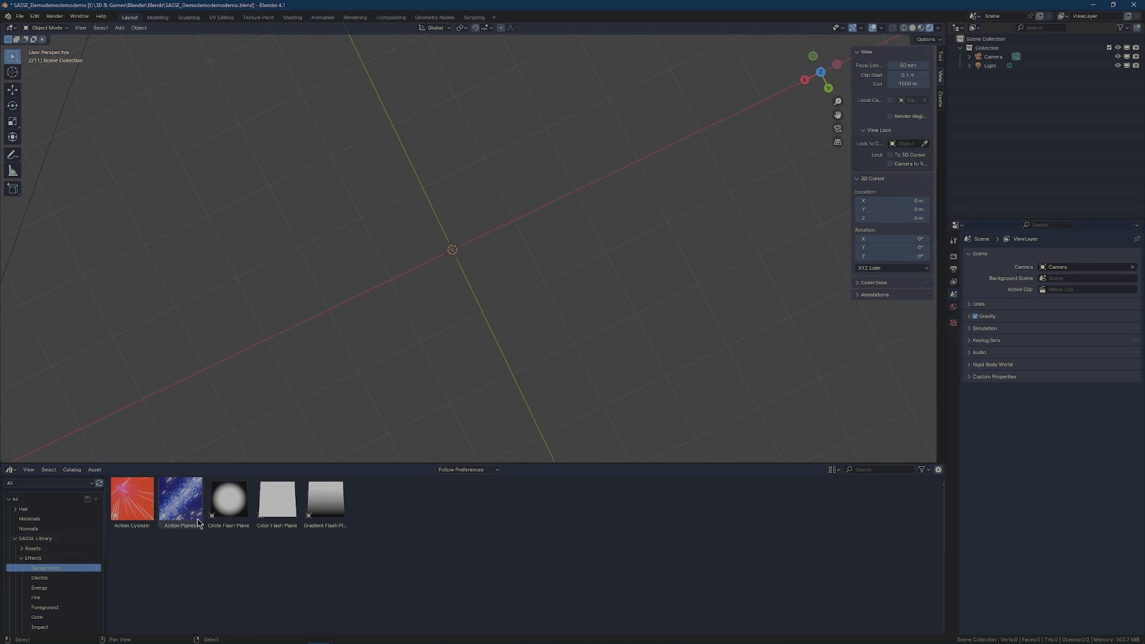
Drag the Circle, Color and Gradient Flash Plane assets from the SASSE Library into the viewport.
{"action": "left_click_drag", "start_coordinate": [228, 498], "coordinate": [292, 212]}
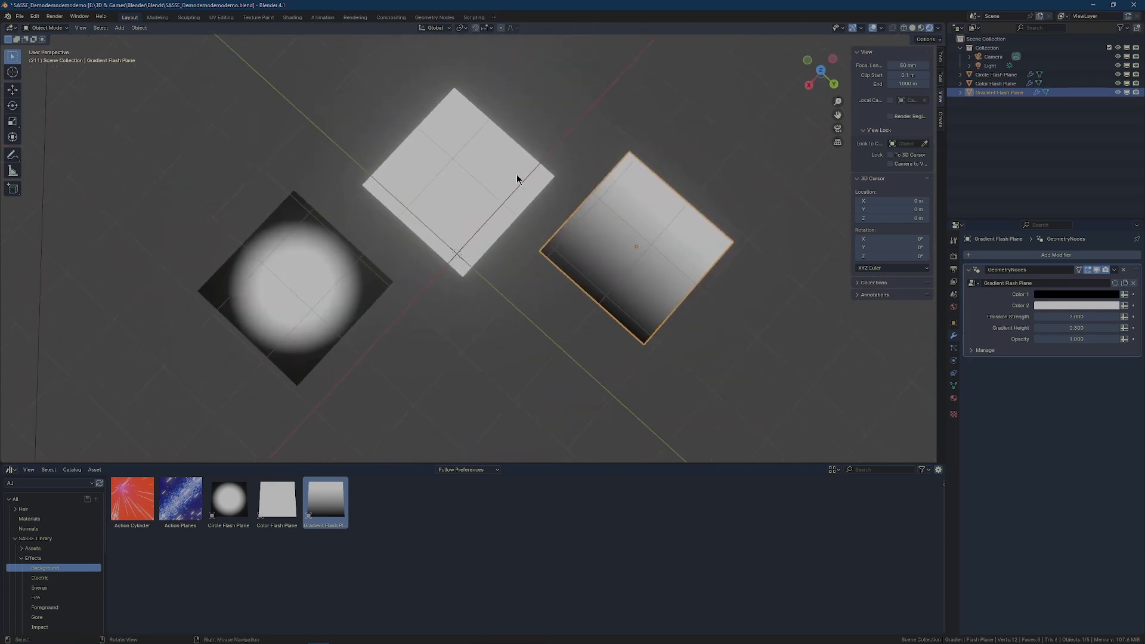
Set the gradient plane's colours to green and pink, then tweak Emission Strength and Gradient Height.
{"action": "left_click", "coordinate": [1075, 293]}
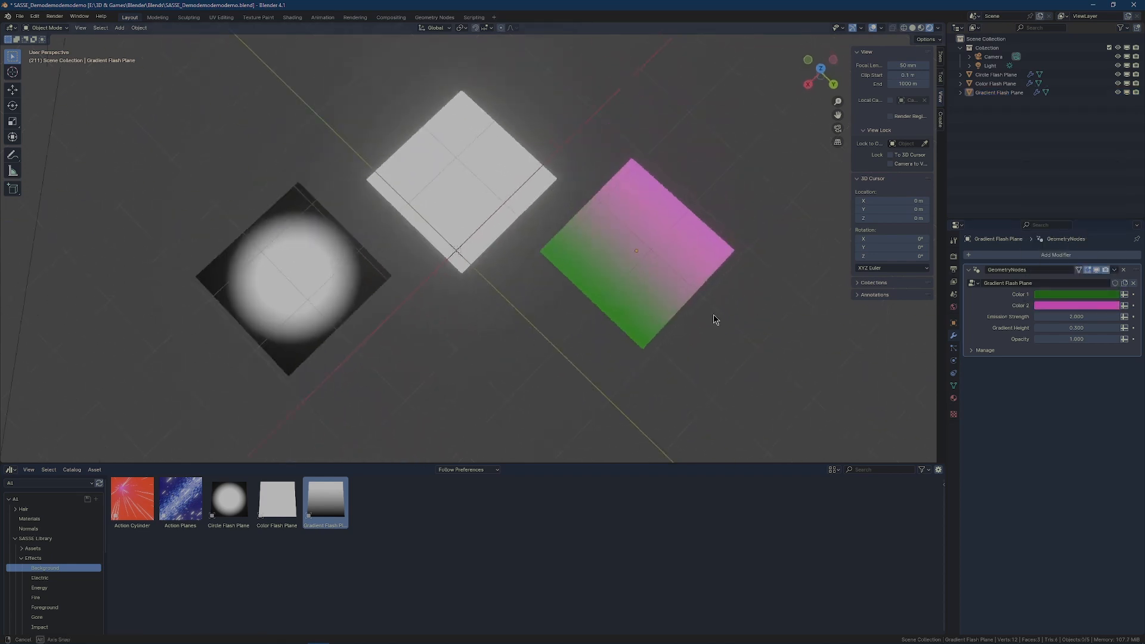
{"action": "left_click_drag", "start_coordinate": [1077, 316], "coordinate": [1077, 316]}
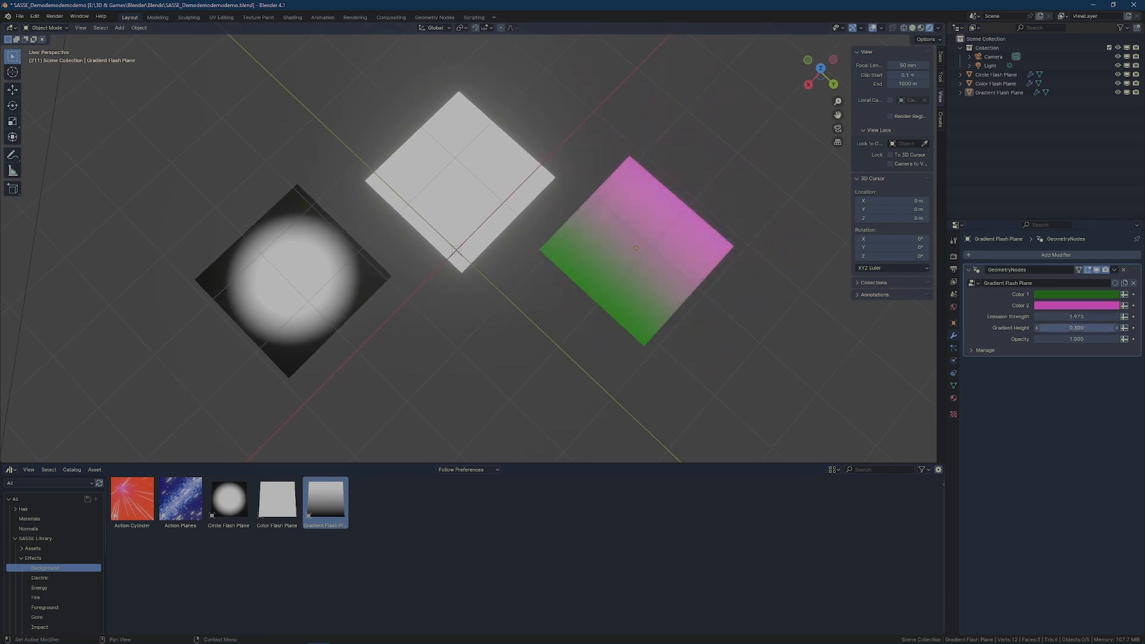
{"action": "left_click_drag", "start_coordinate": [1074, 327], "coordinate": [1088, 327]}
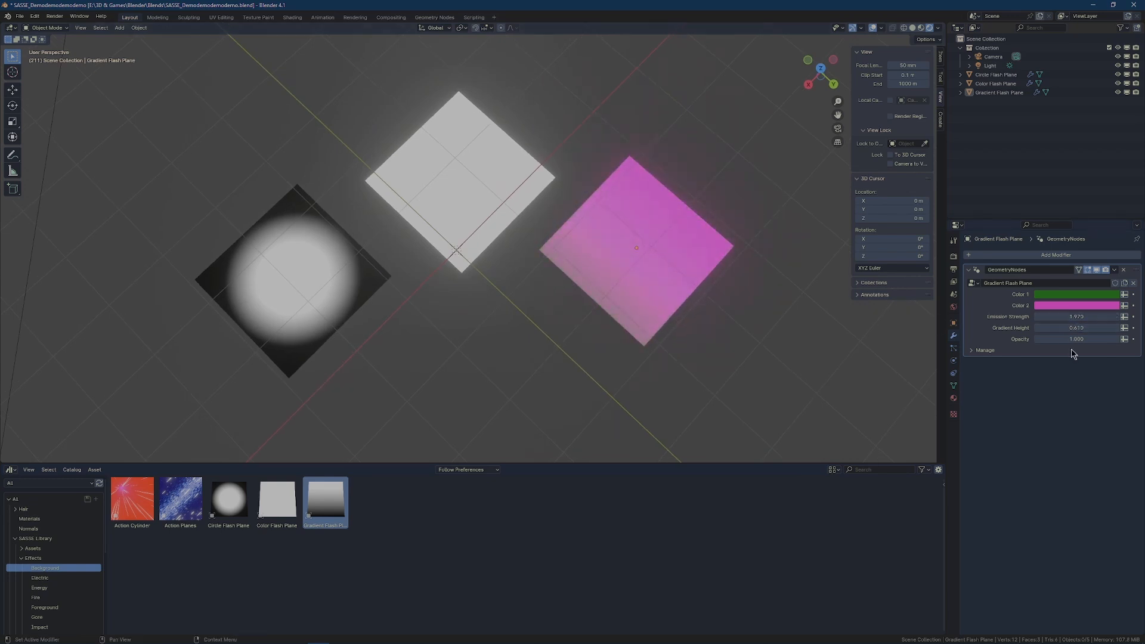
{"action": "left_click_drag", "start_coordinate": [1081, 338], "coordinate": [1060, 338]}
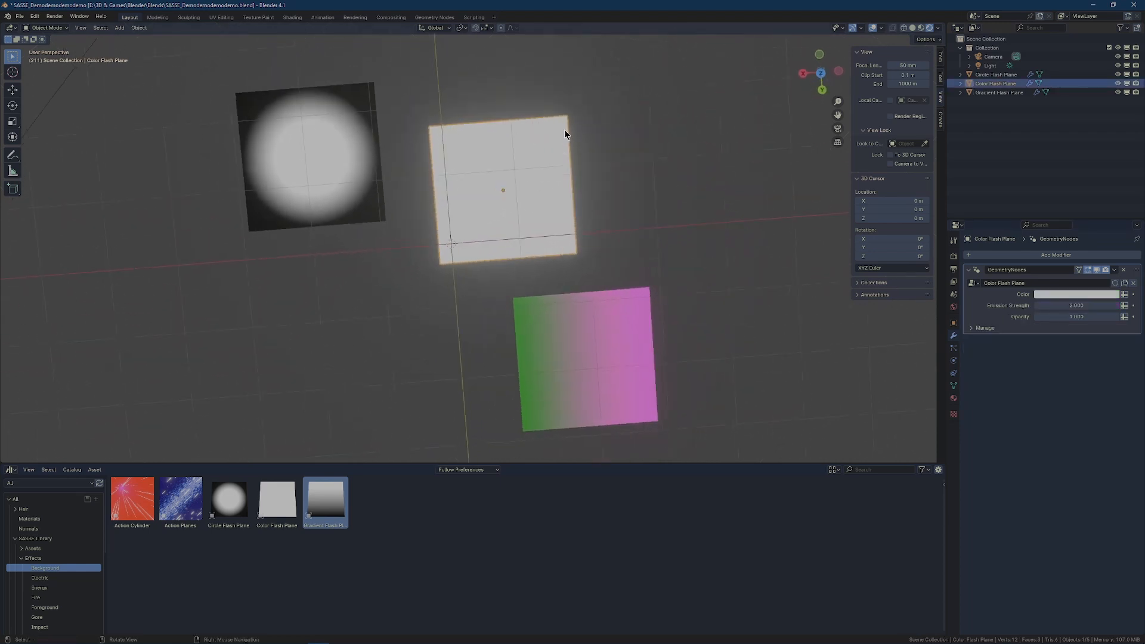
{"action": "mouse_move", "coordinate": [666, 162]}
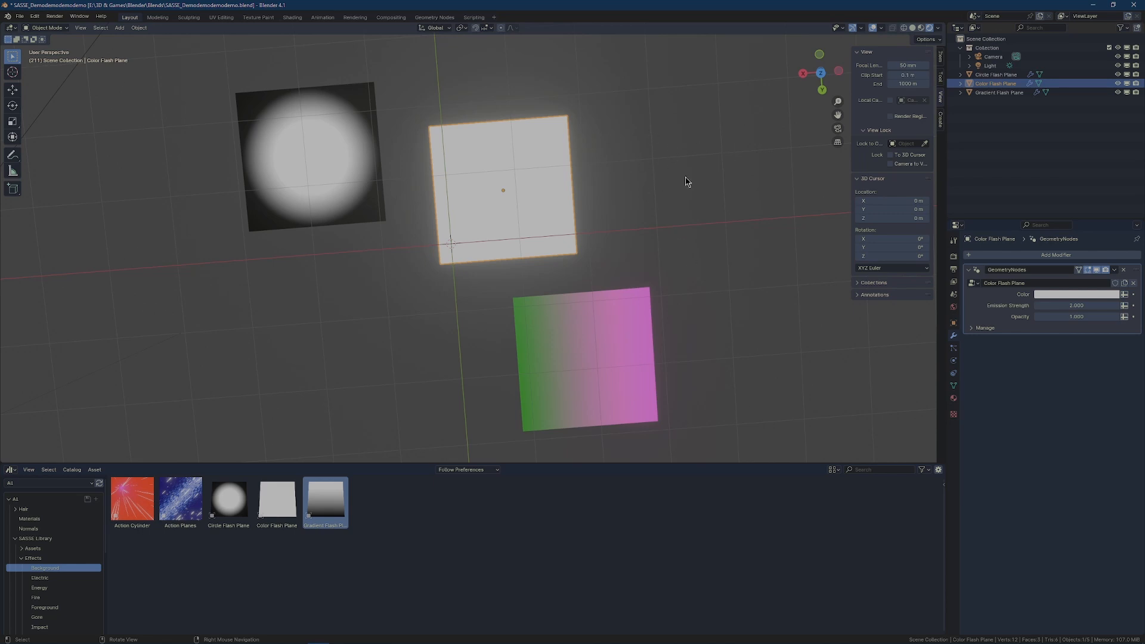
{"action": "mouse_move", "coordinate": [673, 137]}
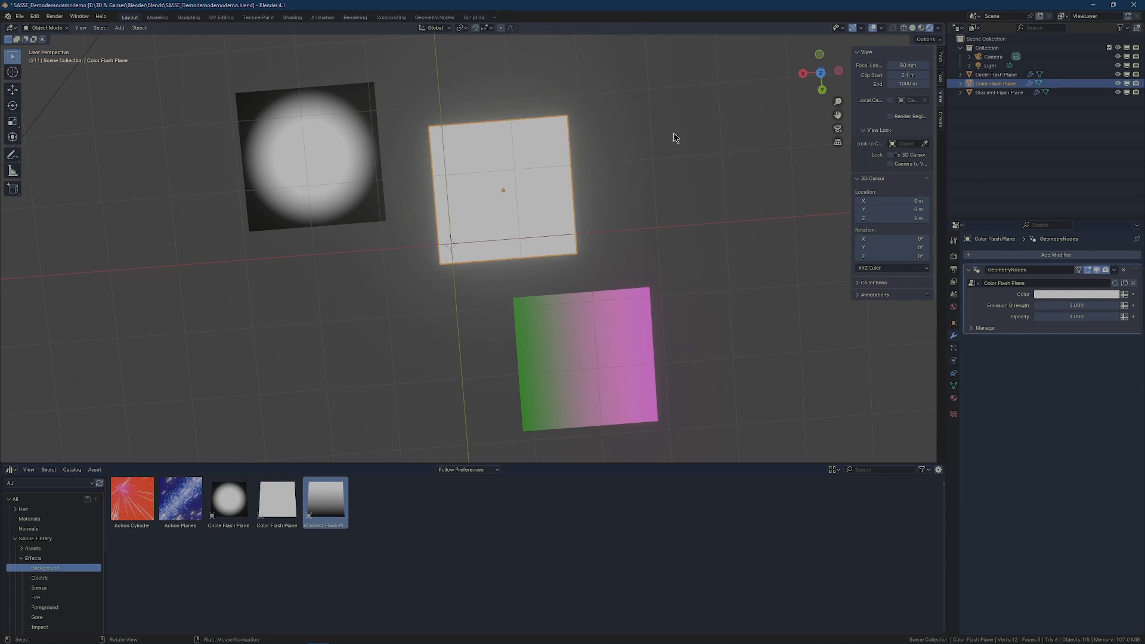
{"action": "mouse_move", "coordinate": [475, 111]}
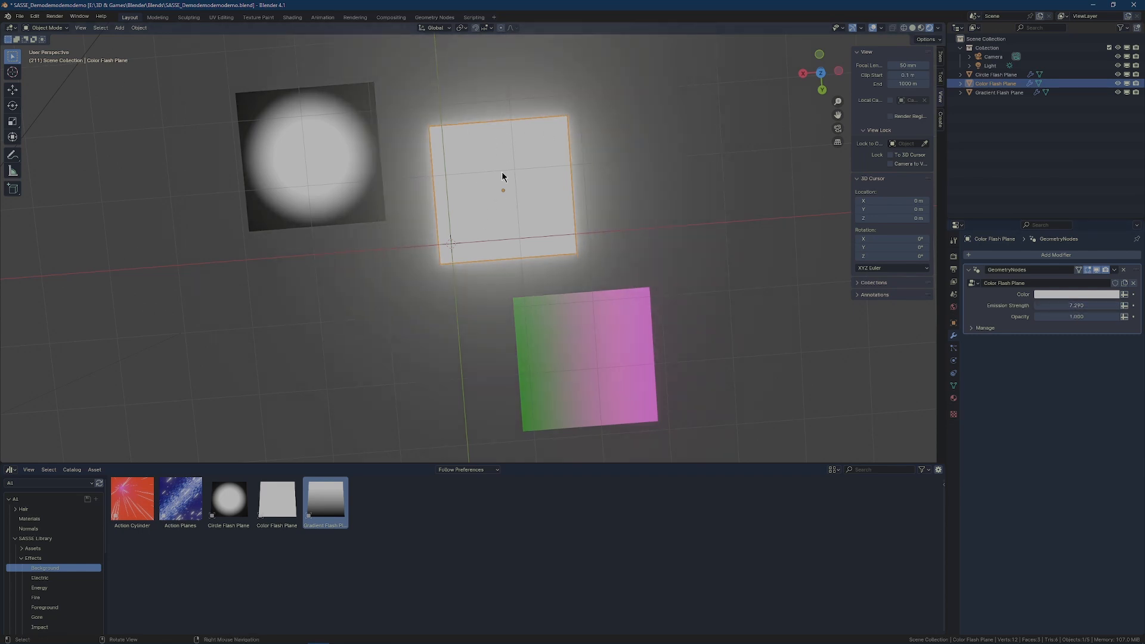
Raise the Color Flash Plane's Emission Strength to about 7.3.
{"action": "left_click_drag", "start_coordinate": [1103, 316], "coordinate": [1059, 316]}
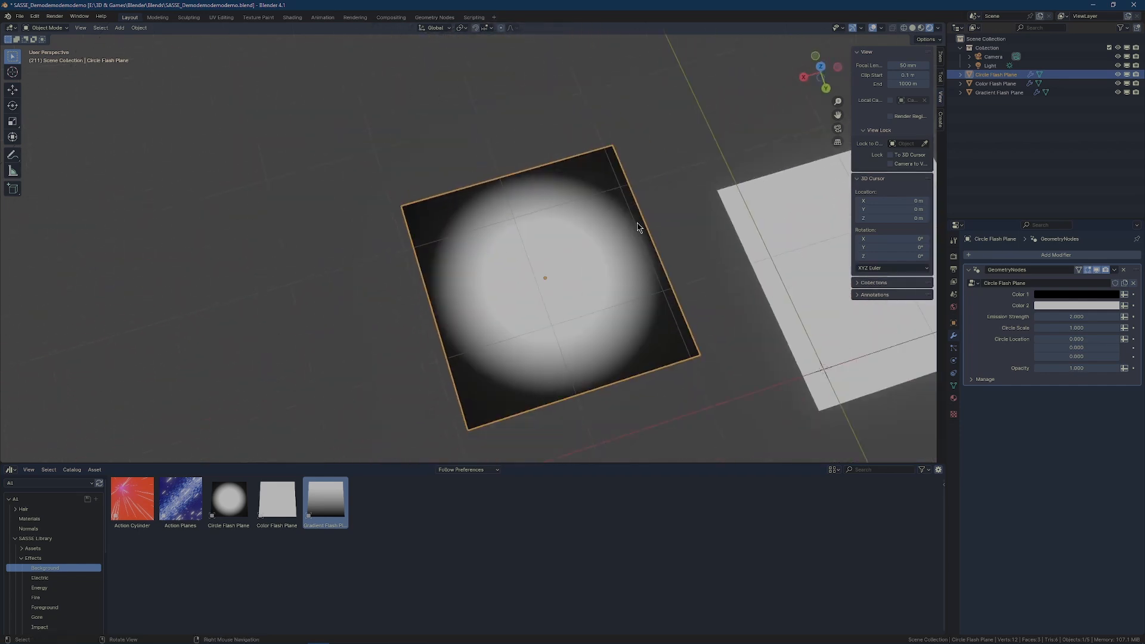
Lower the Circle Flash Plane's Circle Scale below 1.
{"action": "left_click_drag", "start_coordinate": [1096, 327], "coordinate": [1073, 327]}
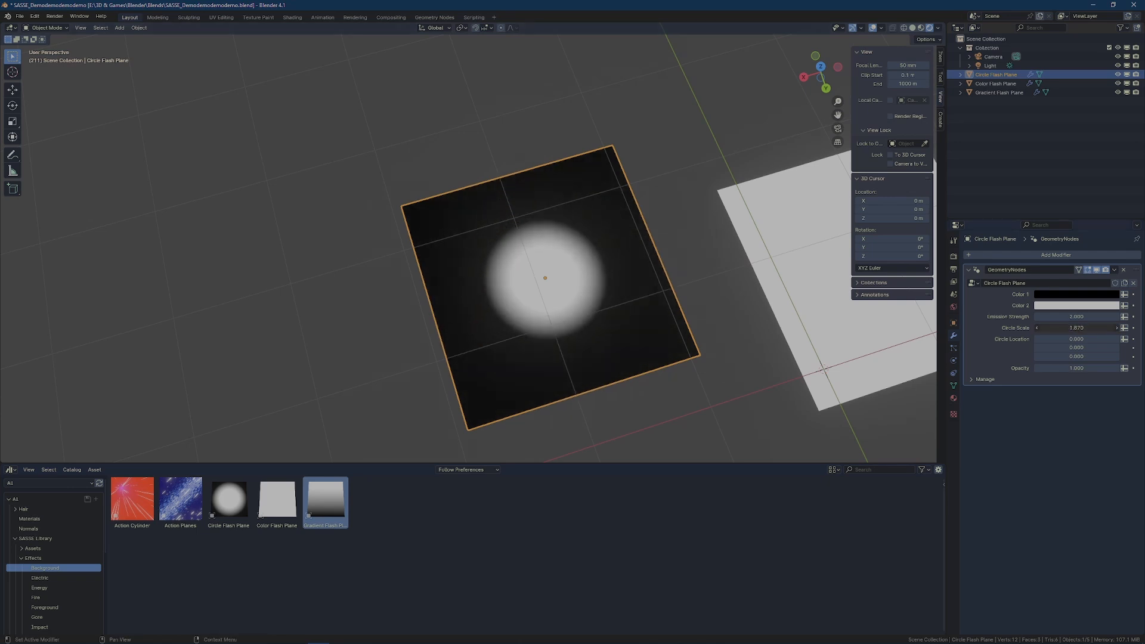